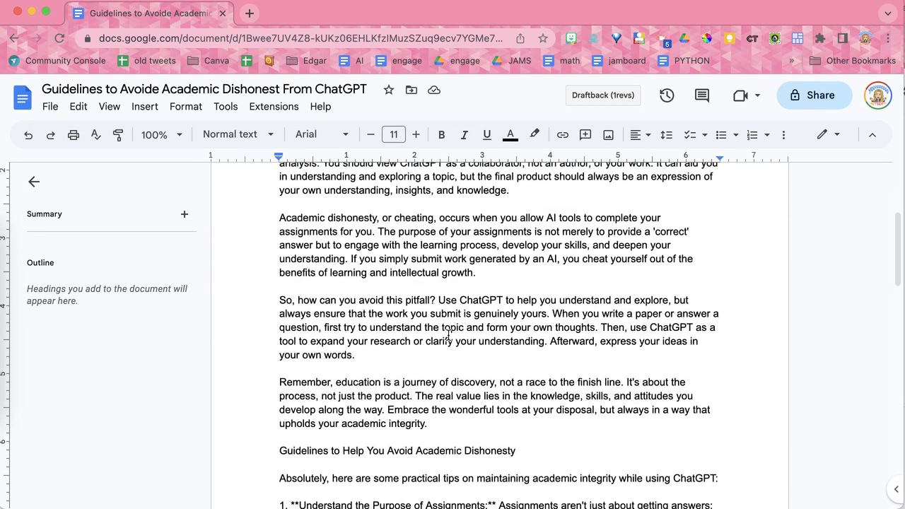
- Open the Extensions menu to reach the Remove Blank Lines by AliceKeeler add-on
{"action": "scroll", "scroll_direction": "down", "scroll_amount": 3}
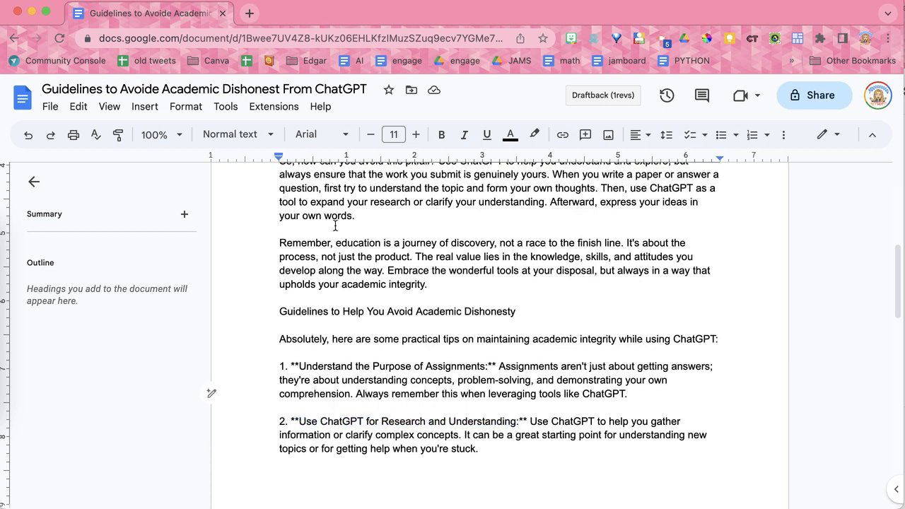
{"action": "left_click", "coordinate": [274, 106]}
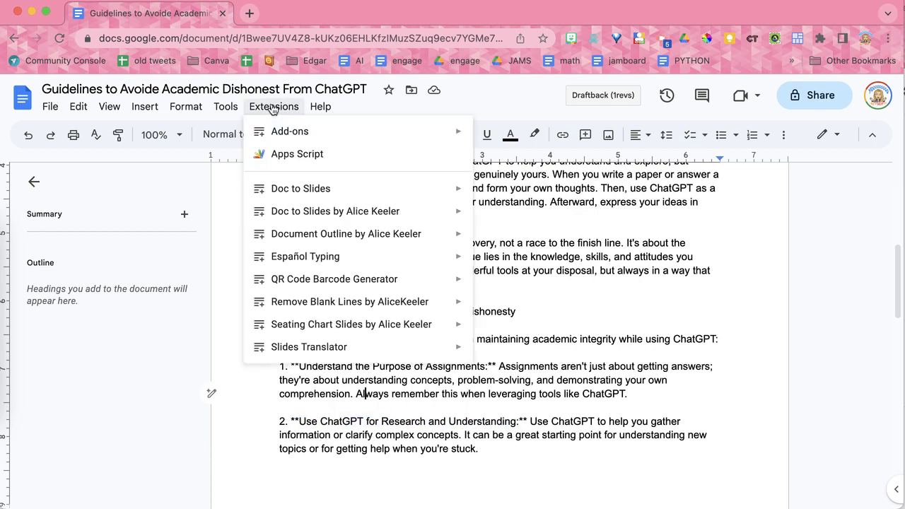
{"action": "mouse_move", "coordinate": [275, 122]}
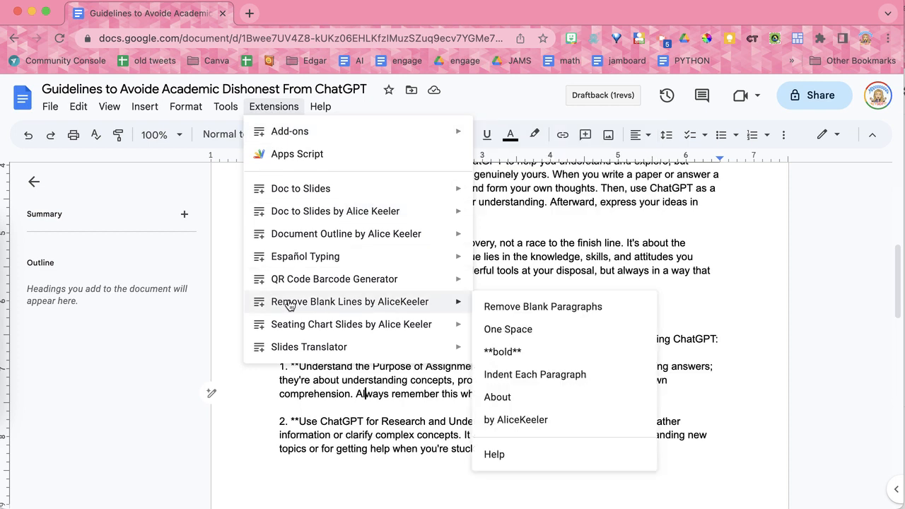
{"action": "mouse_move", "coordinate": [290, 132]}
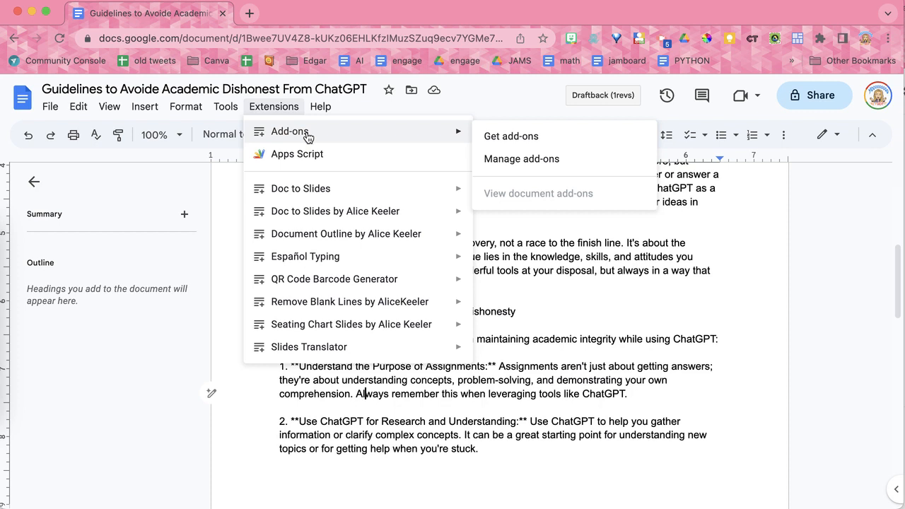
{"action": "mouse_move", "coordinate": [532, 141]}
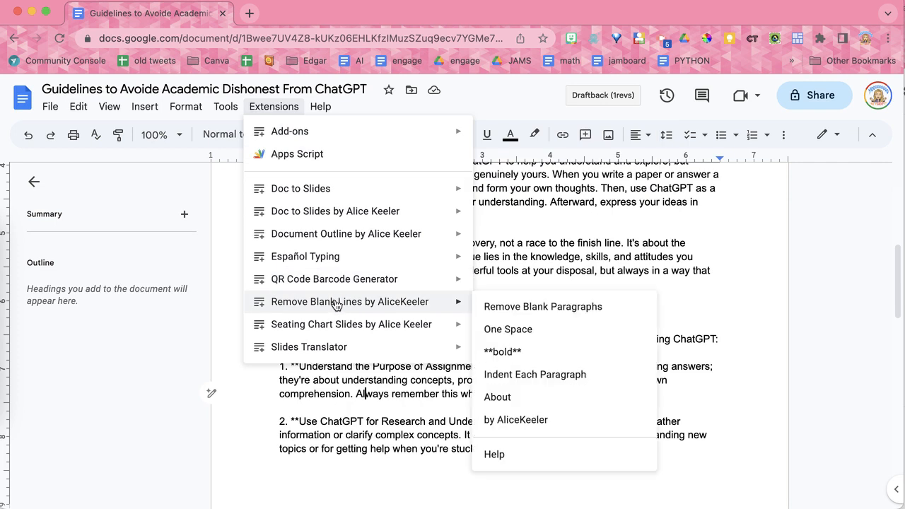
{"action": "mouse_move", "coordinate": [514, 311]}
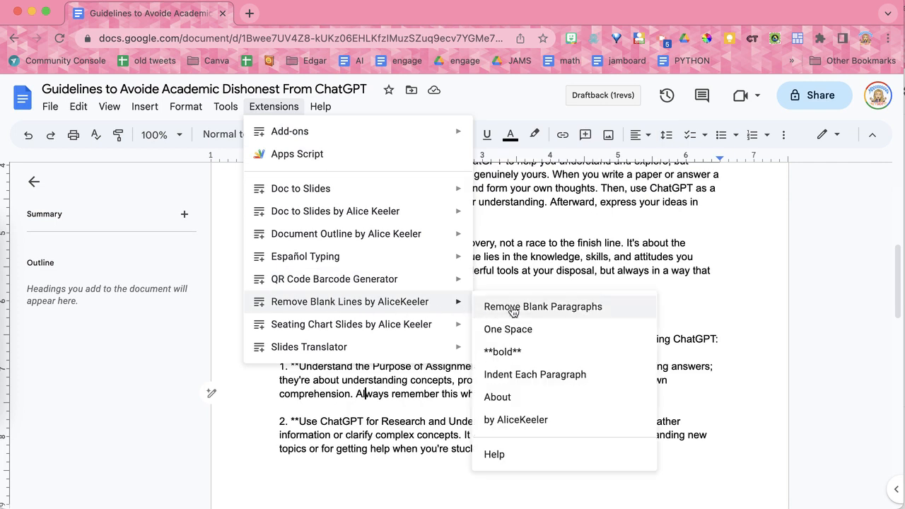
{"action": "mouse_move", "coordinate": [537, 313]}
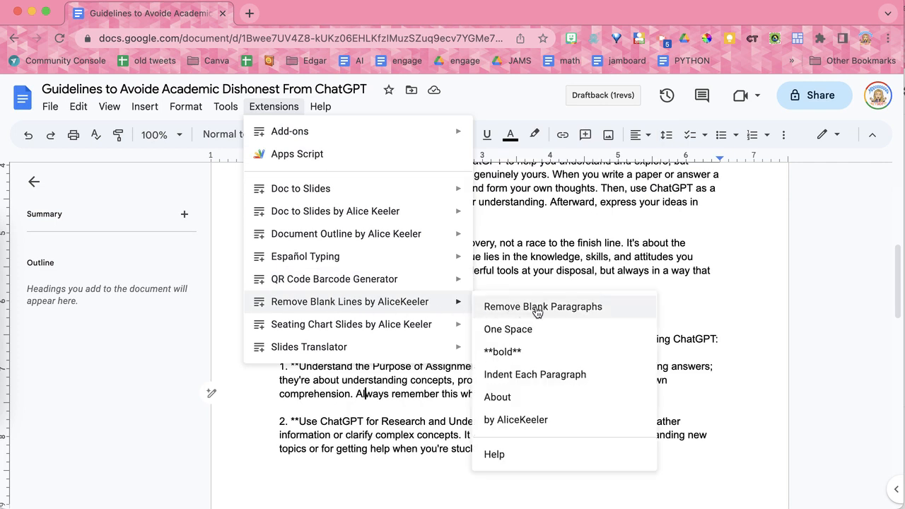
- Run Remove Blank Paragraphs to delete every empty line between sections
{"action": "left_click", "coordinate": [543, 307]}
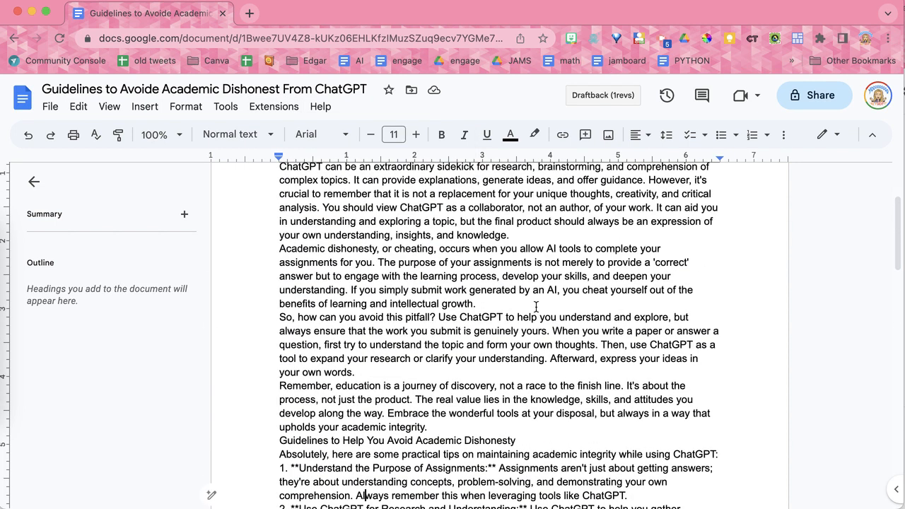
{"action": "mouse_move", "coordinate": [274, 85]}
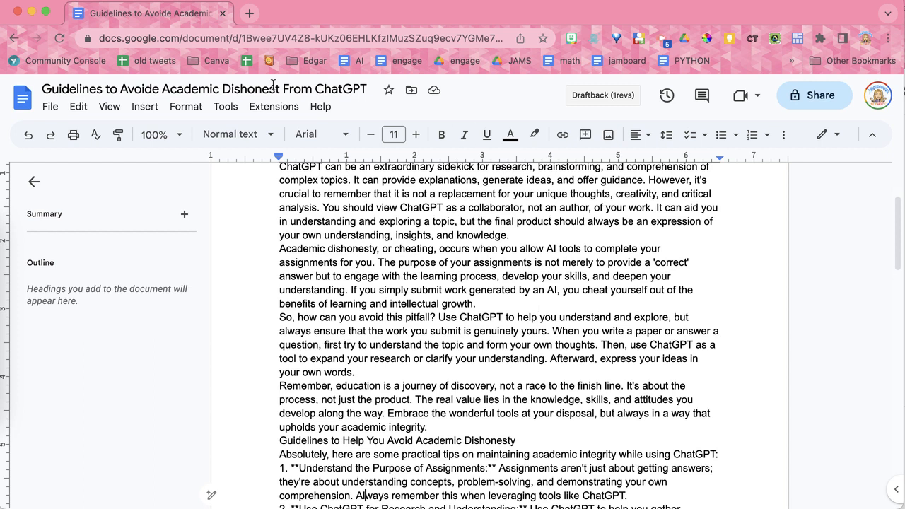
- Convert the **-wrapped tip headings to bold with the add-on's **bold** action
{"action": "left_click", "coordinate": [274, 106]}
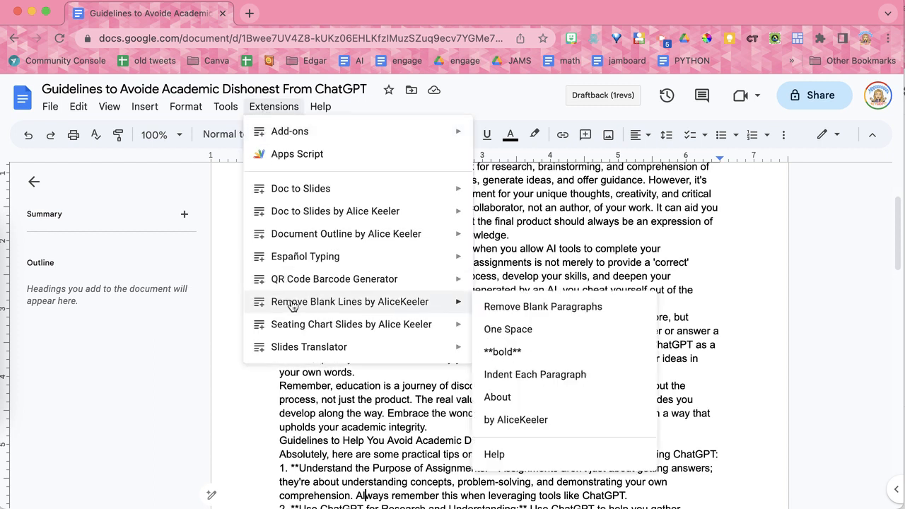
{"action": "mouse_move", "coordinate": [509, 357]}
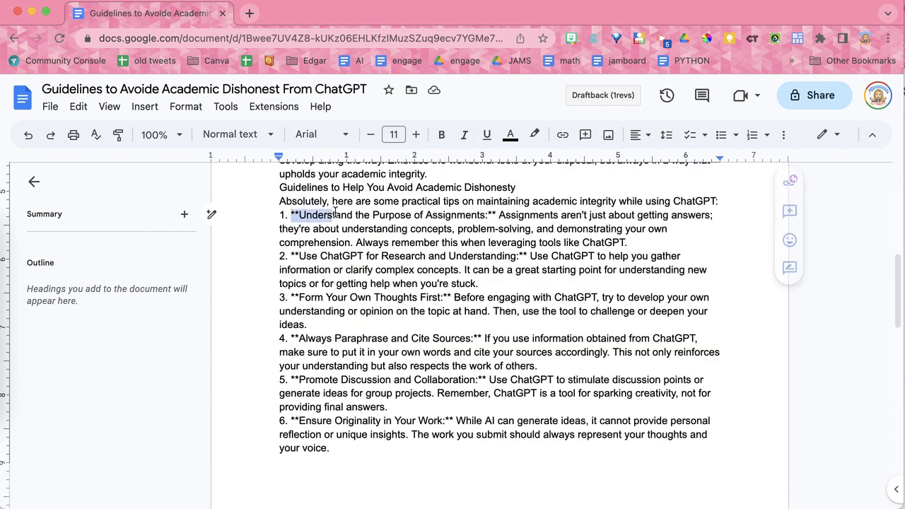
{"action": "left_click_drag", "start_coordinate": [290, 215], "coordinate": [497, 215]}
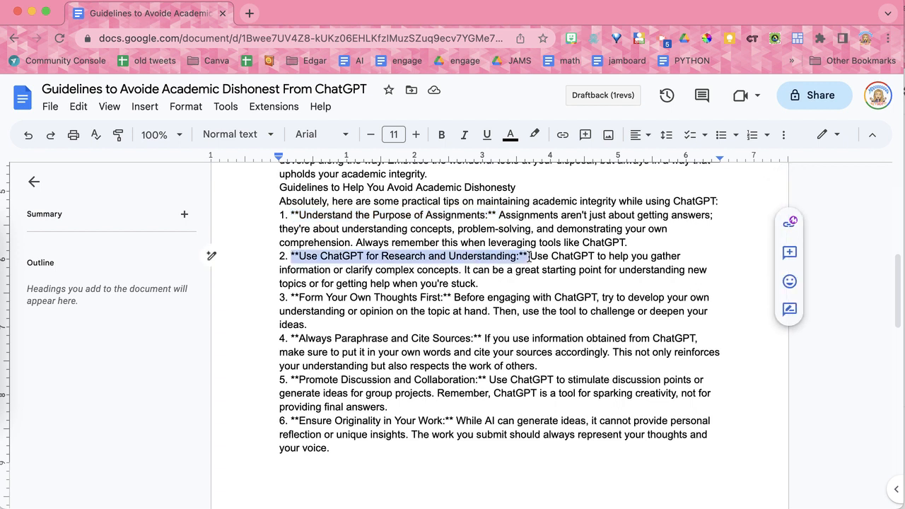
{"action": "left_click", "coordinate": [273, 106]}
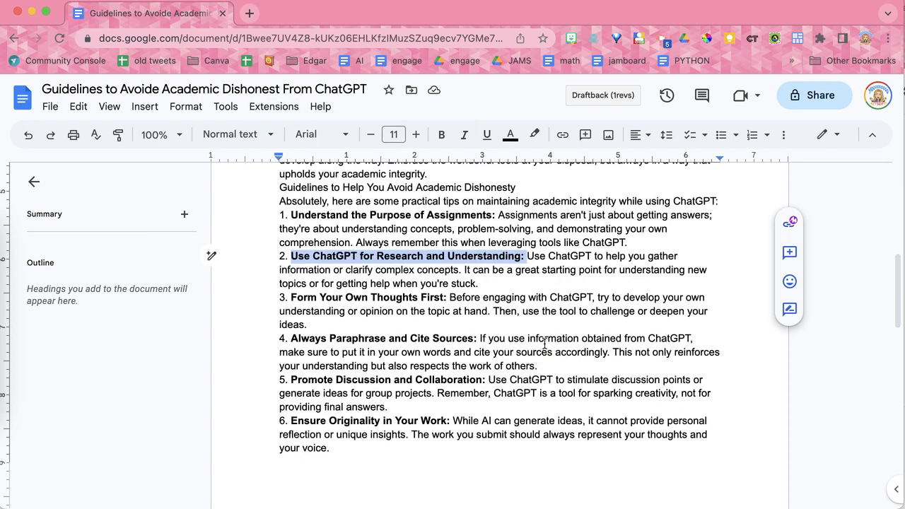
{"action": "scroll", "scroll_direction": "up", "scroll_amount": 3}
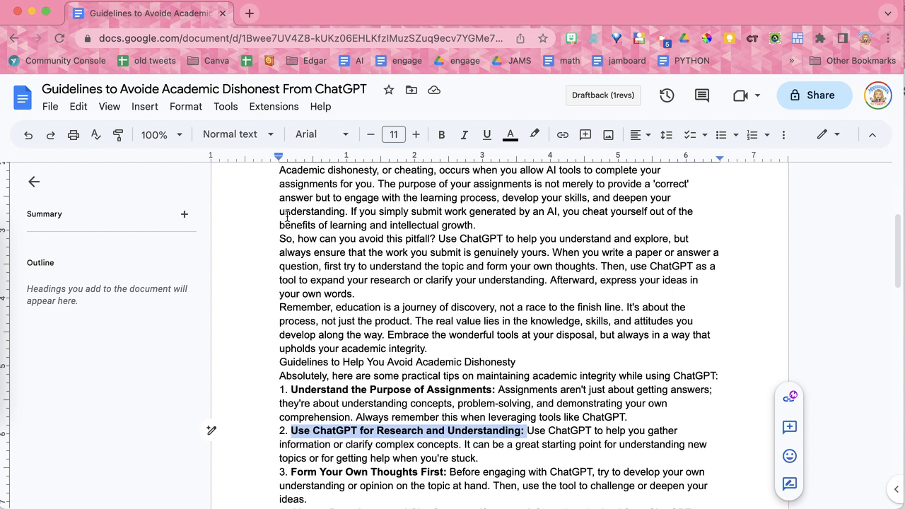
- Run the add-on's Indent Each Paragraph to add first-line indents throughout
{"action": "left_click", "coordinate": [273, 106]}
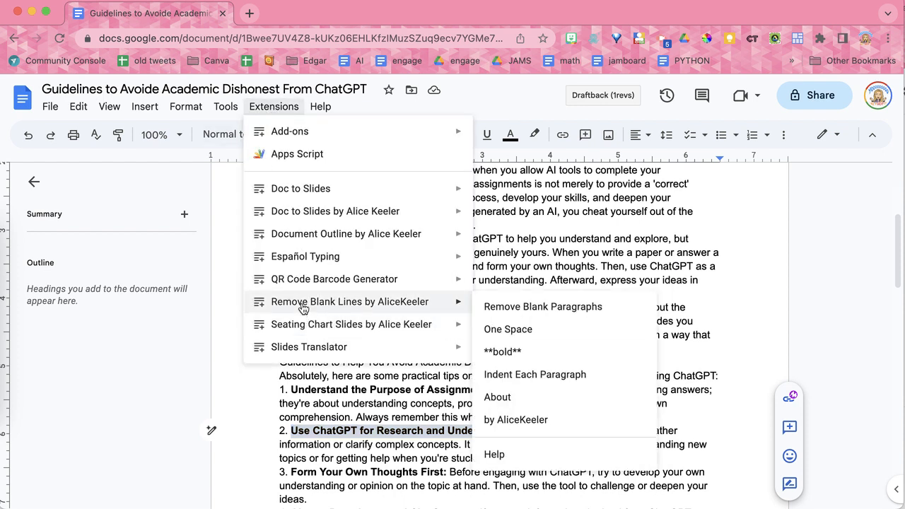
{"action": "mouse_move", "coordinate": [551, 379]}
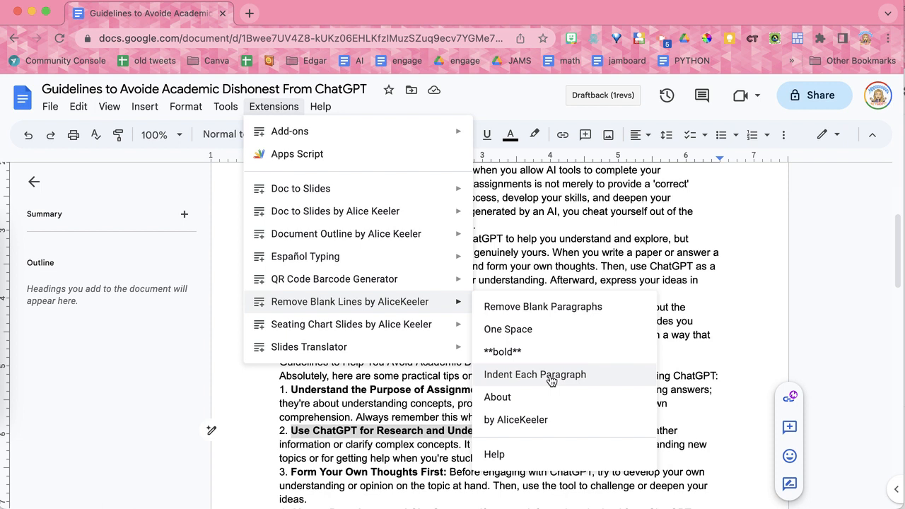
{"action": "left_click", "coordinate": [534, 375]}
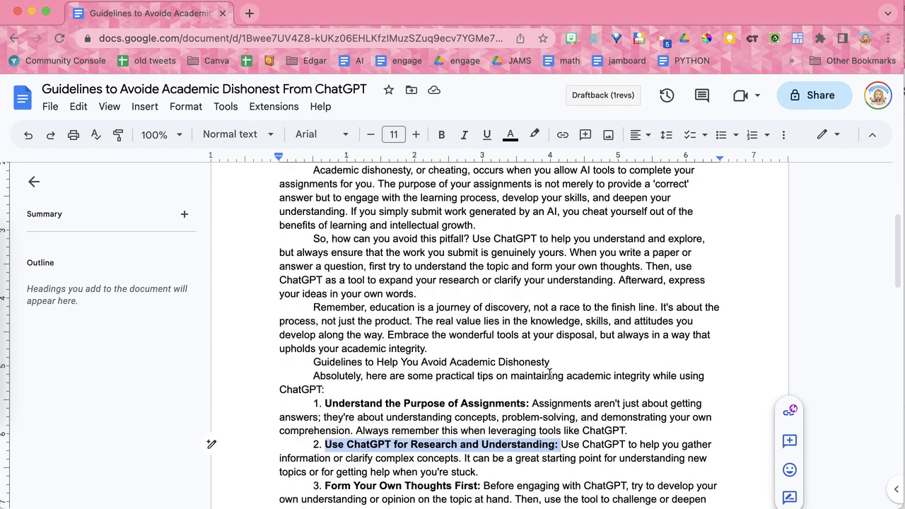
{"action": "scroll", "scroll_direction": "down", "scroll_amount": 3}
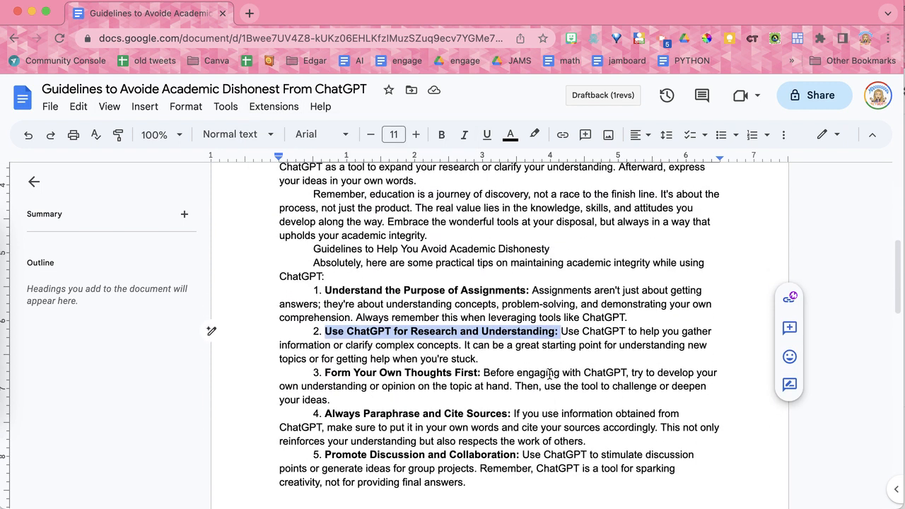